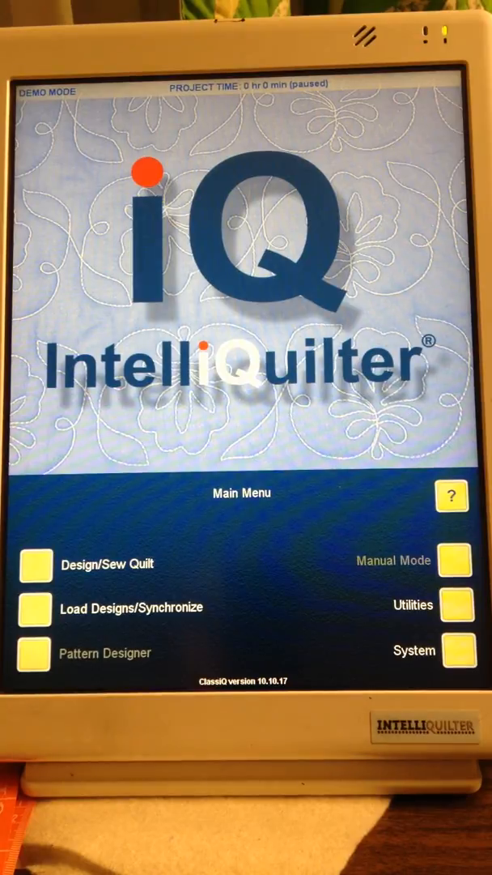
- Start a new quilt, replacing the work in progress and recycling the old one
click(32, 563)
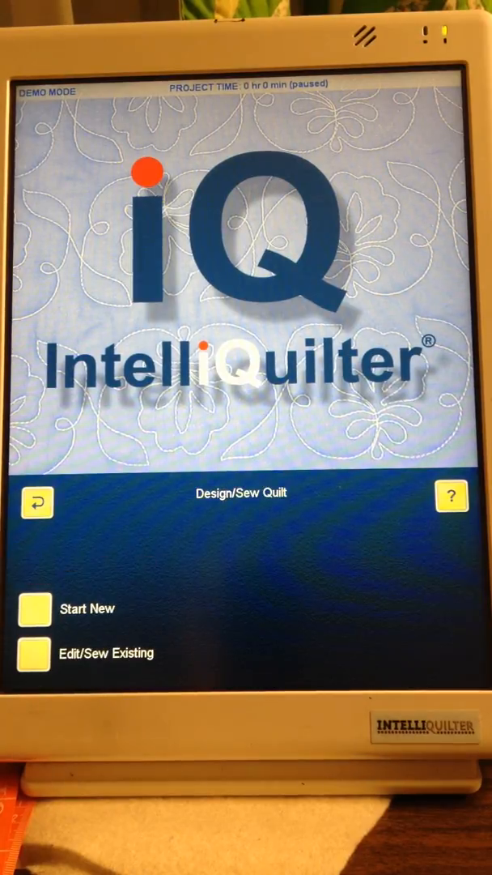
click(33, 631)
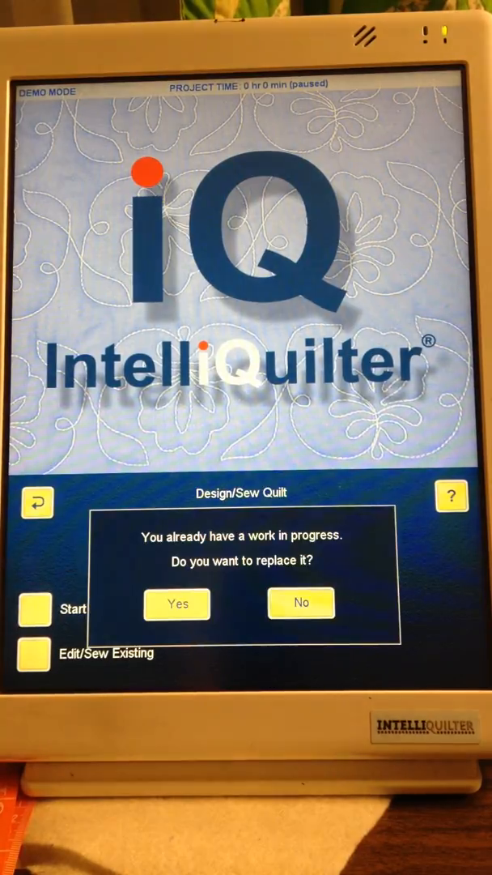
click(177, 604)
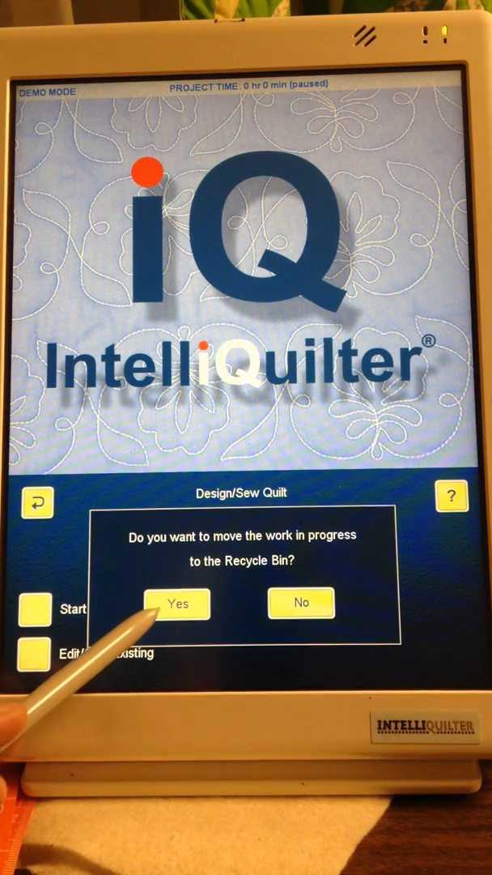
click(180, 604)
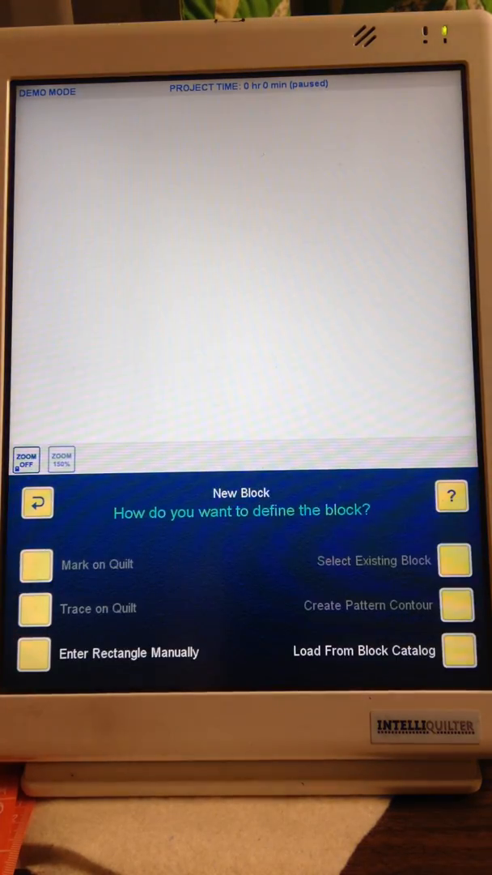
- Enter a 60 by 60 inch rectangular block manually
click(34, 651)
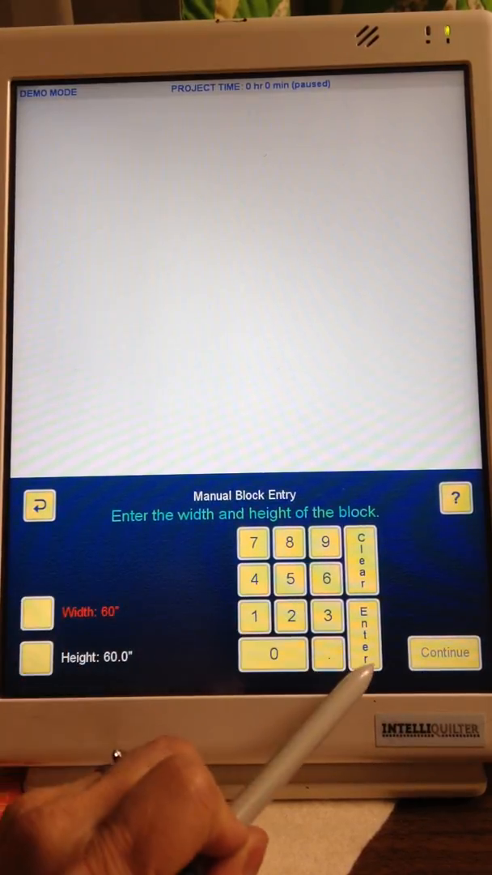
click(361, 638)
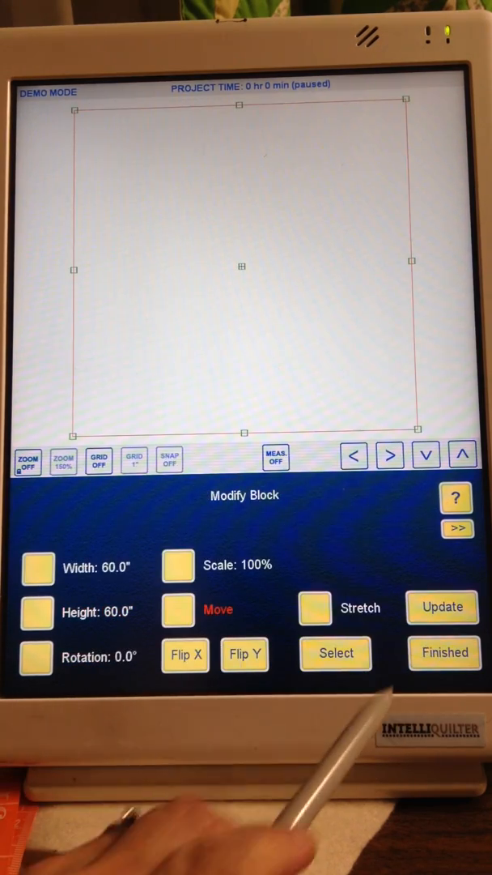
- Finish the block and page through the Patterns by Helen catalog to the P patterns
click(334, 653)
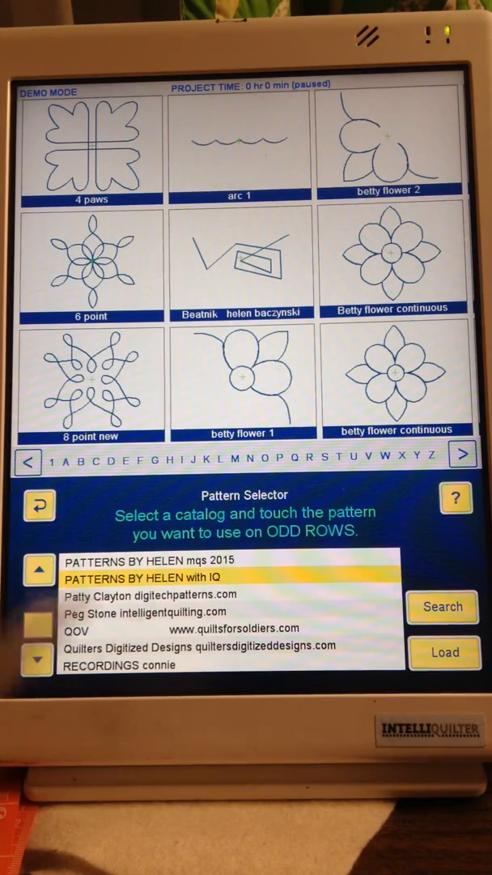
click(463, 463)
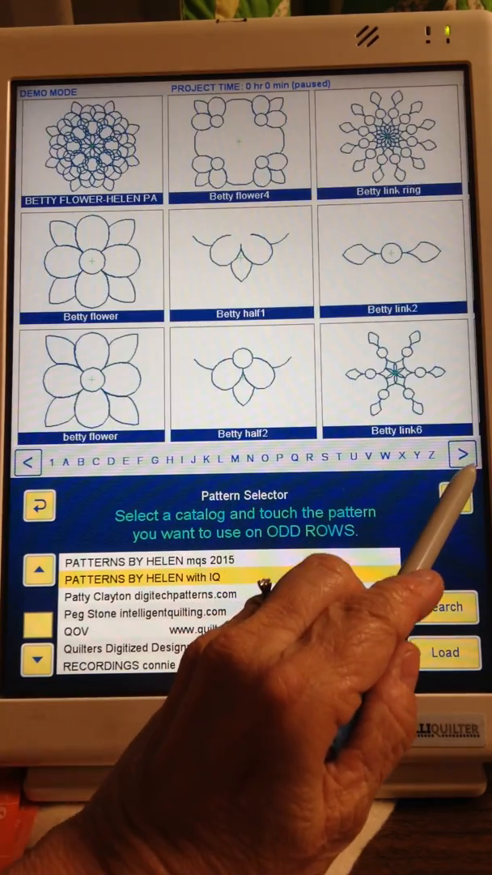
click(466, 461)
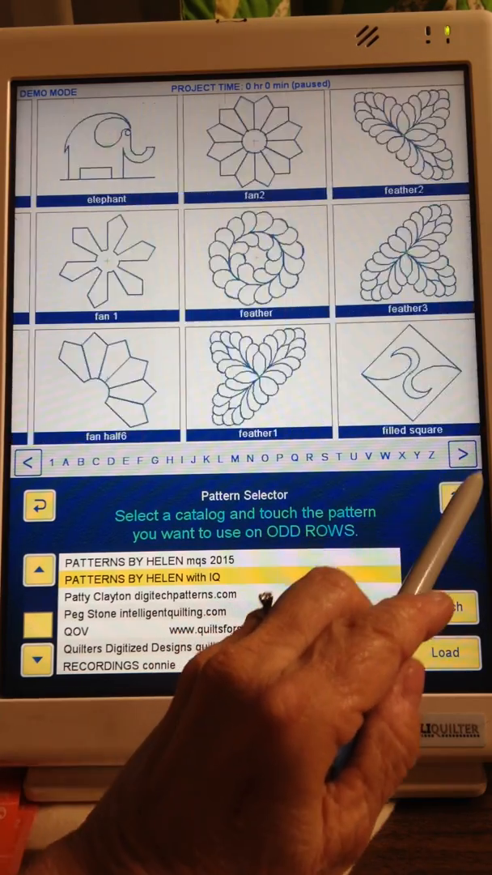
click(463, 454)
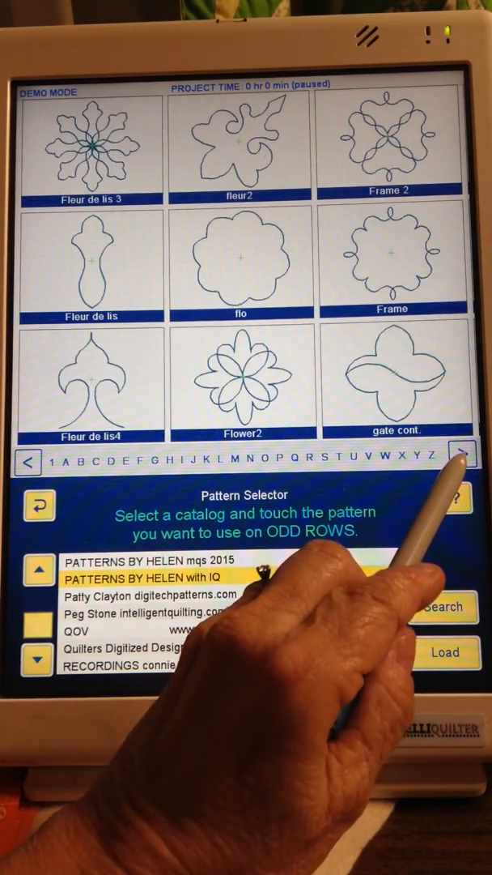
click(462, 464)
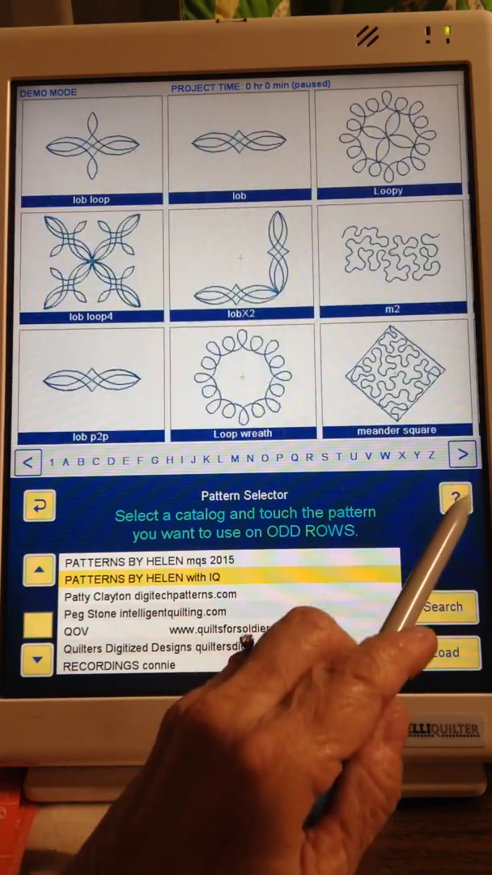
click(463, 461)
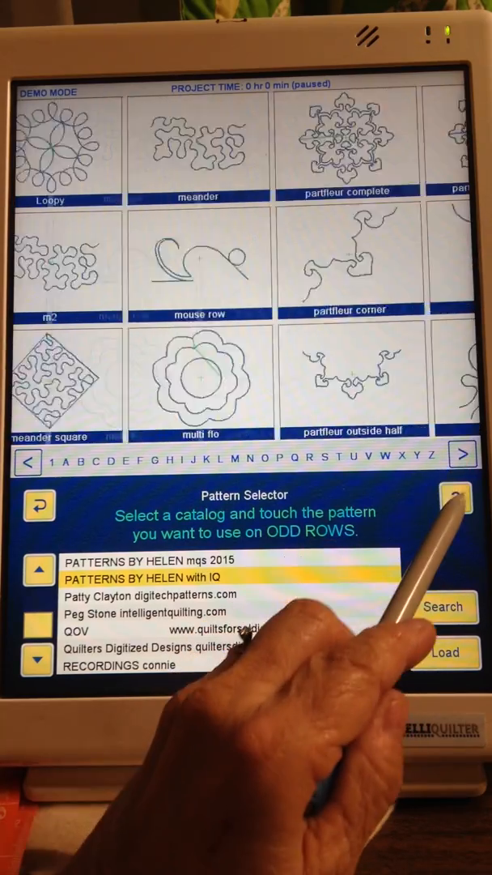
click(464, 461)
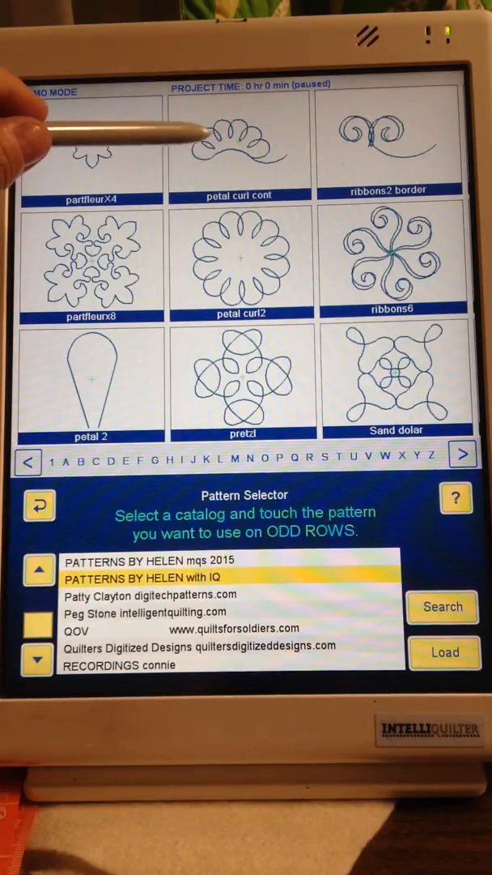
- Choose petal curl cont for both odd and even pantograph rows
click(239, 144)
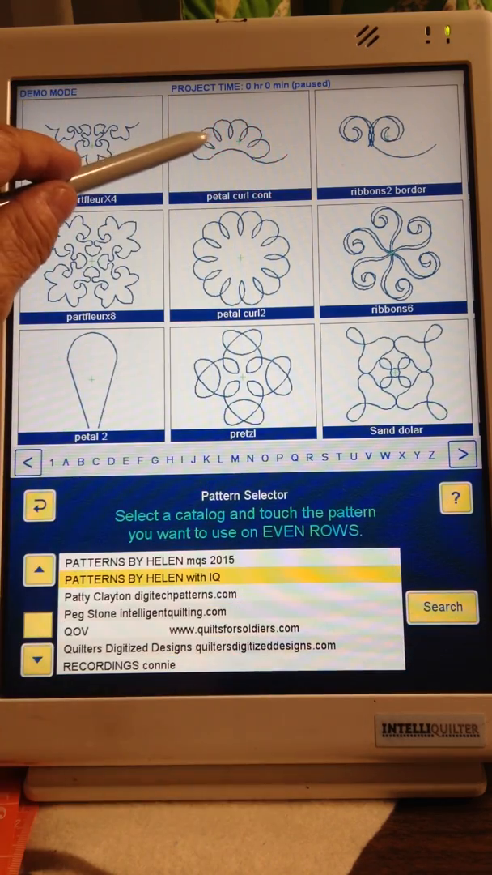
click(238, 138)
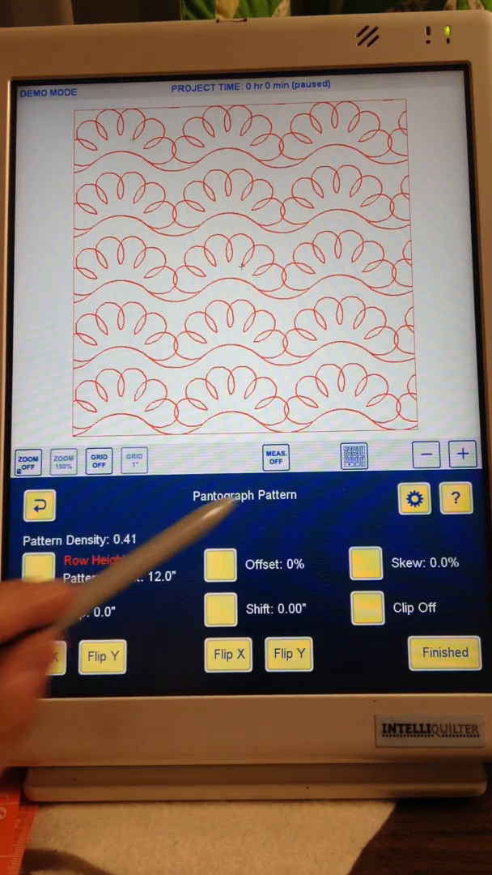
- Set row height 4.5" and pattern height 5.232", accept the clipping and commit transitions
click(36, 567)
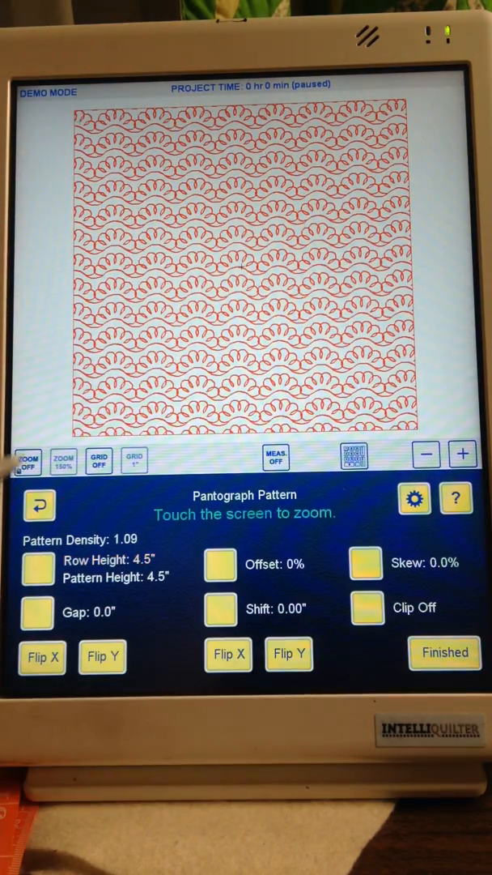
click(26, 462)
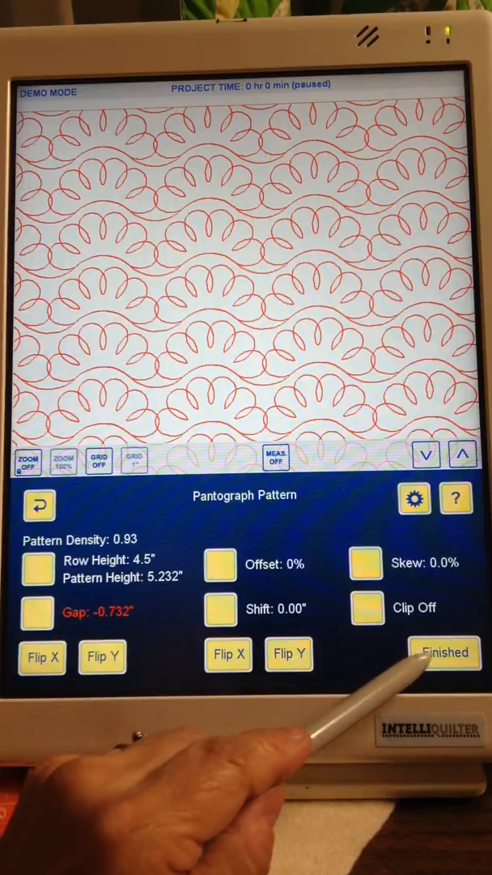
click(444, 652)
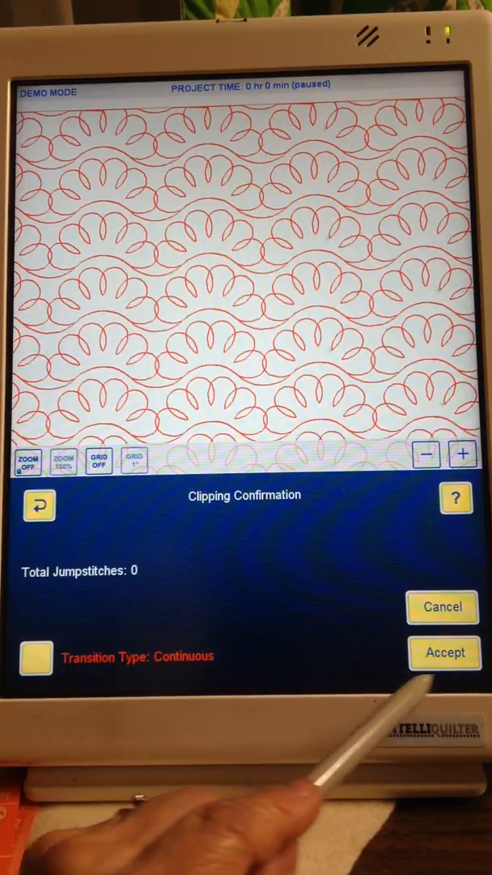
click(444, 653)
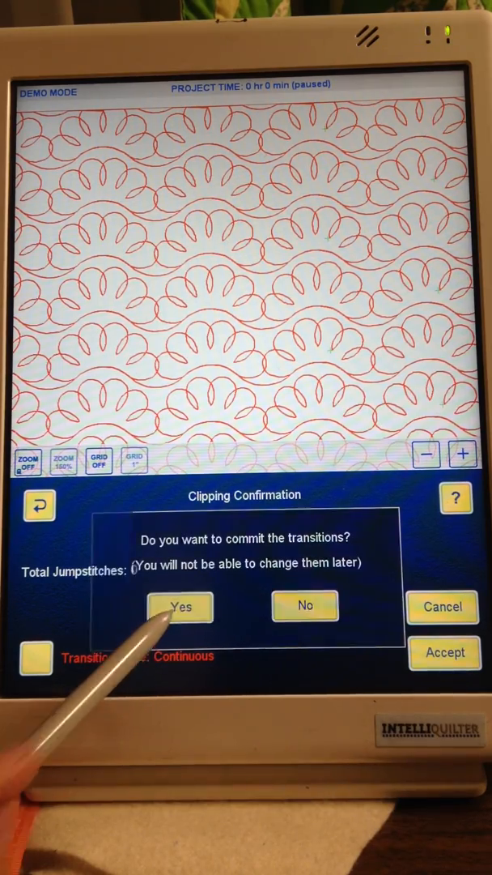
click(179, 606)
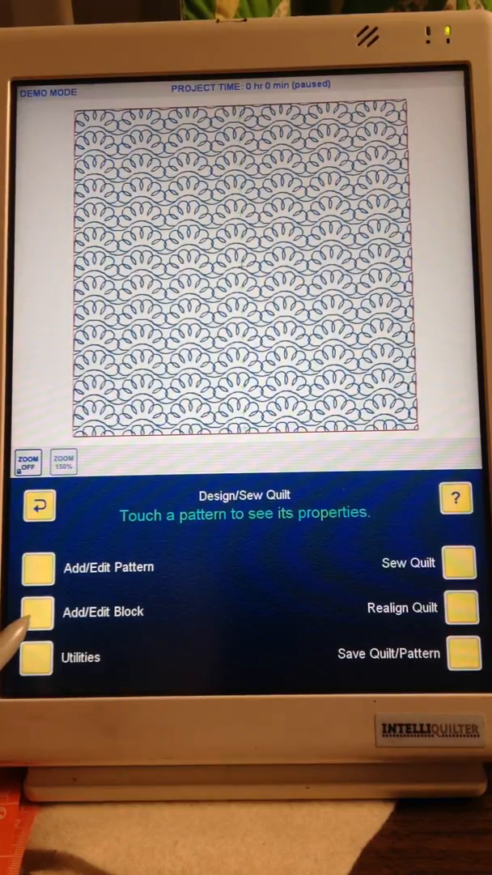
- Add an OCTAGON block from the Geometric block catalog onto the quilt
click(35, 612)
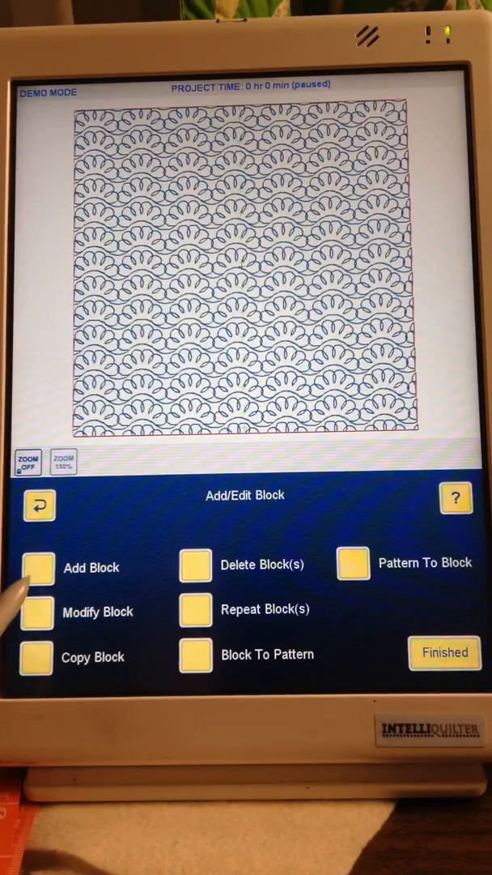
click(34, 567)
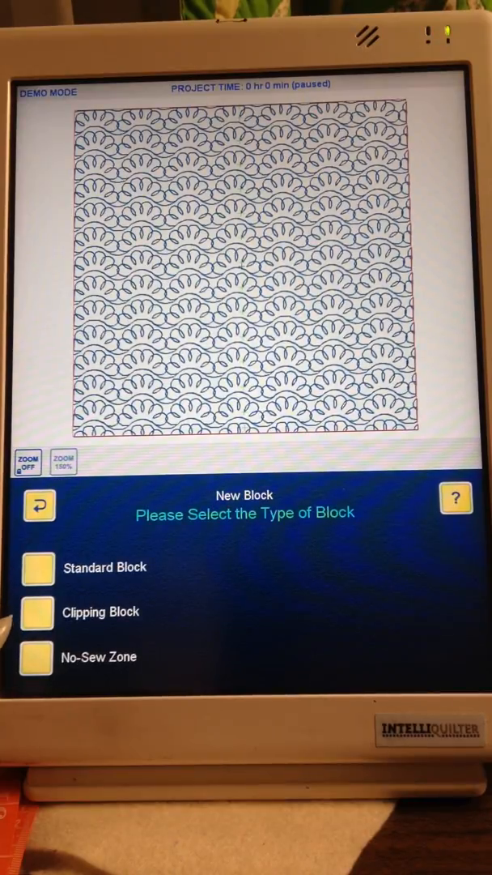
click(34, 567)
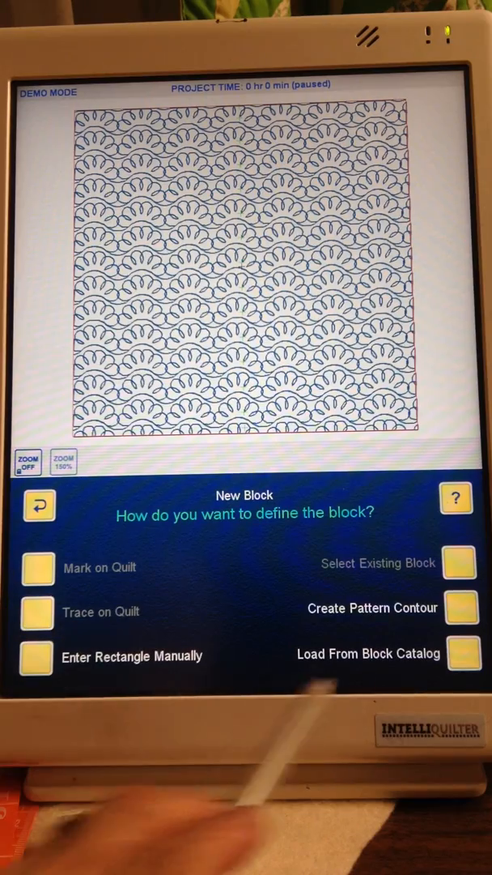
click(366, 655)
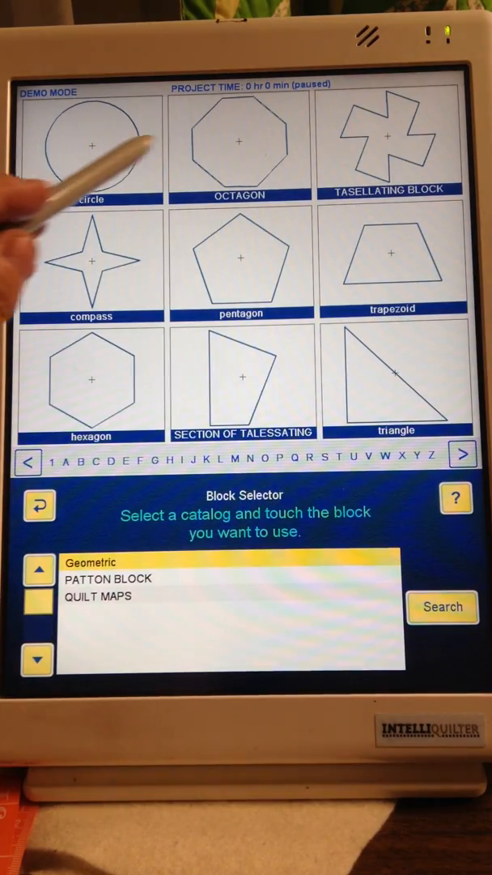
click(240, 143)
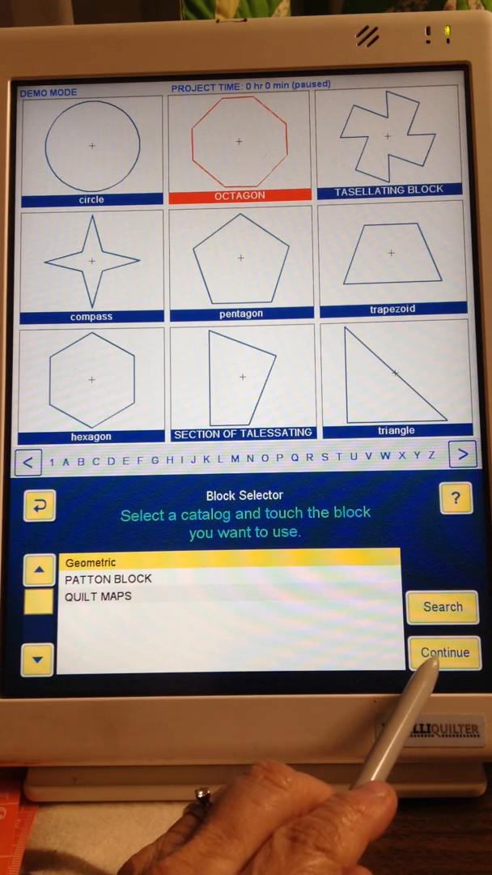
click(444, 651)
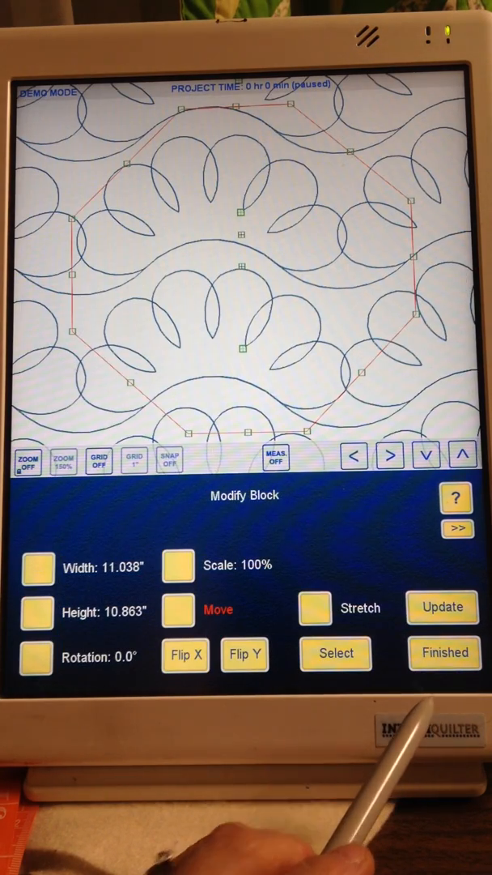
- Zoom out and resize the octagon block to 24 by 24 inches
click(29, 460)
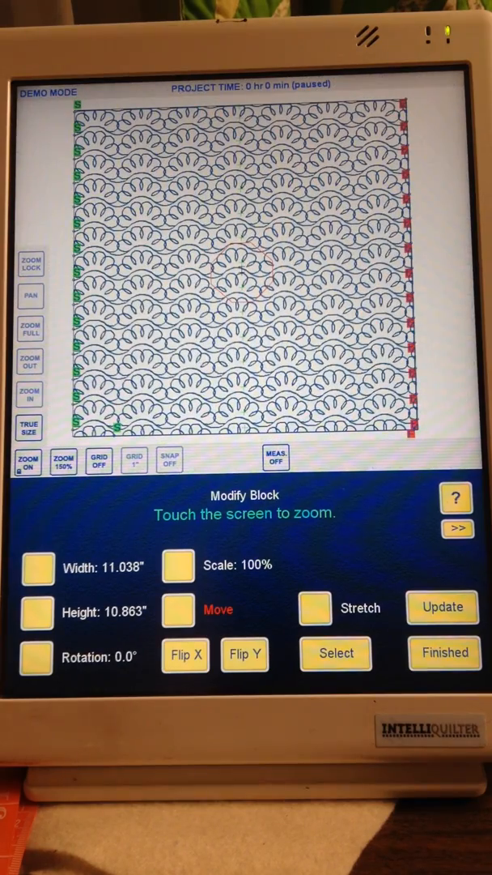
click(34, 567)
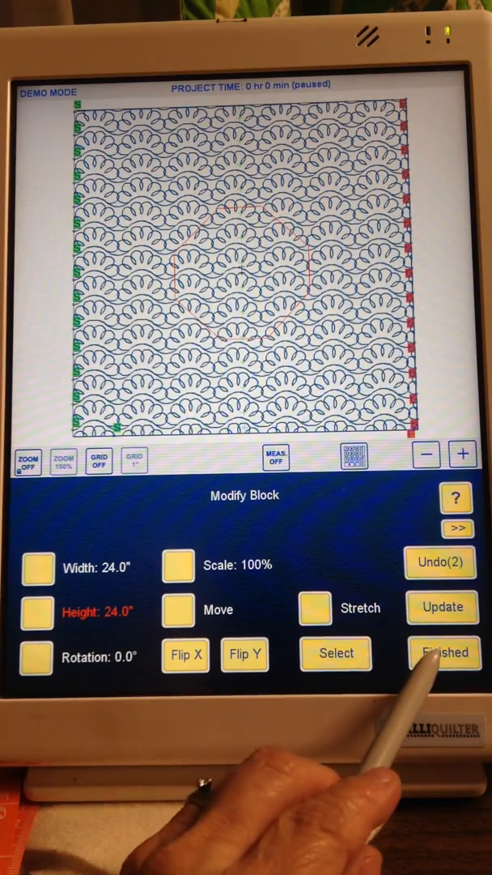
- Delete the outer petal curl rows, leaving a central band of rows across the quilt
click(443, 653)
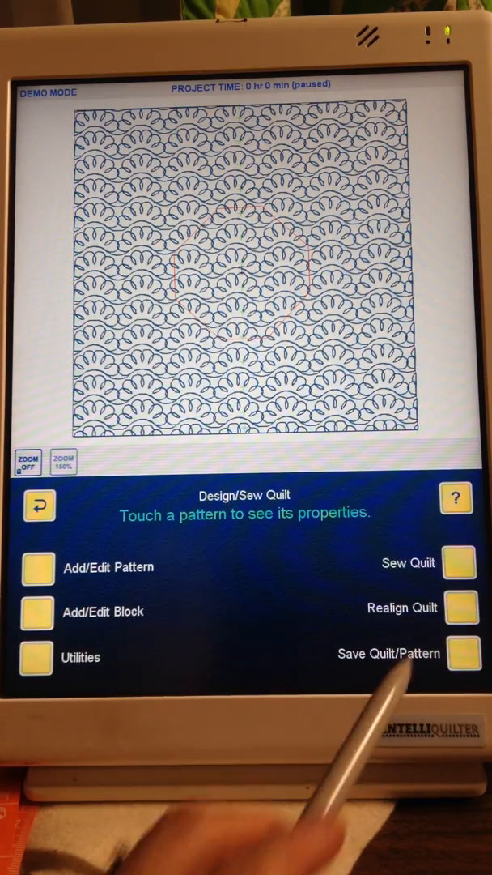
click(35, 567)
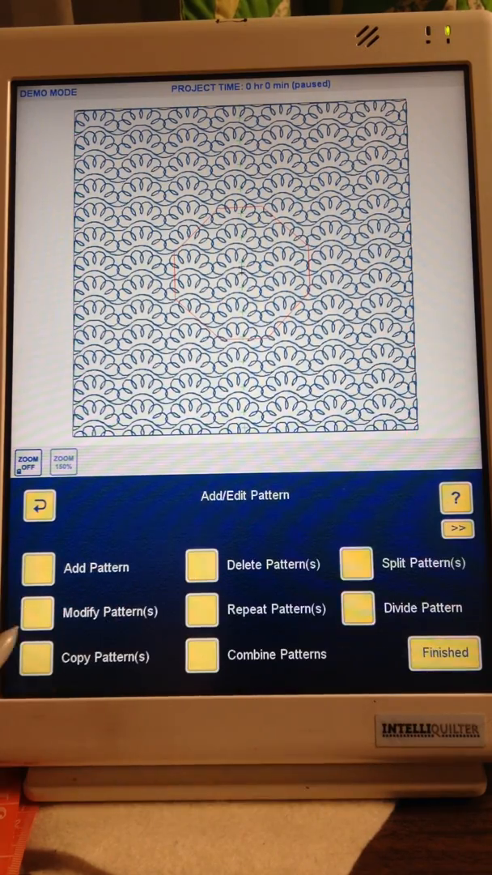
click(201, 563)
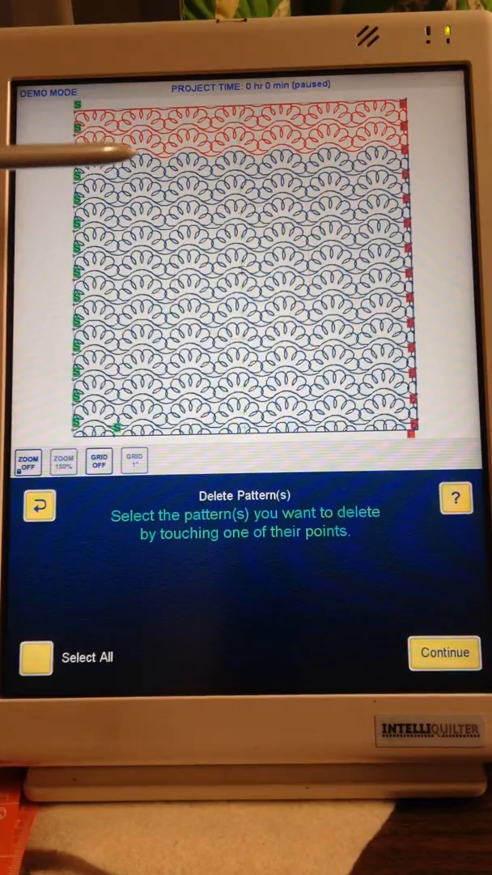
click(121, 424)
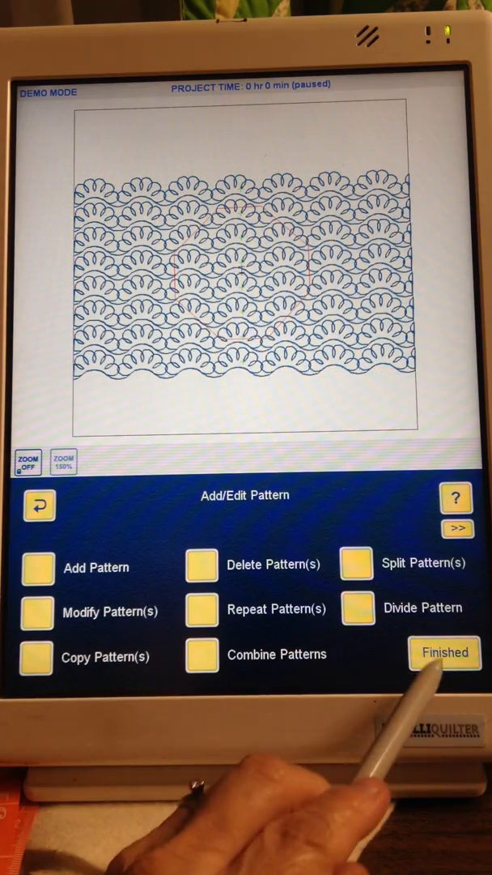
click(444, 653)
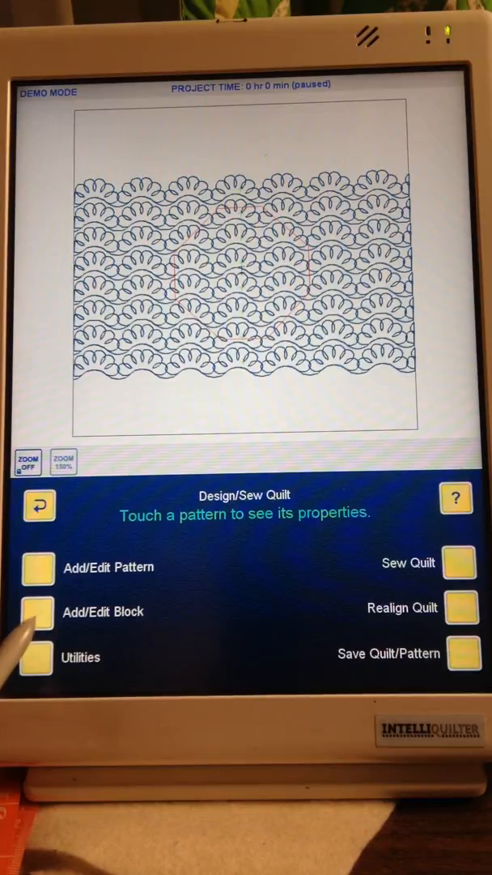
- Modify the octagon block and nudge its placement over the pantograph band
click(39, 612)
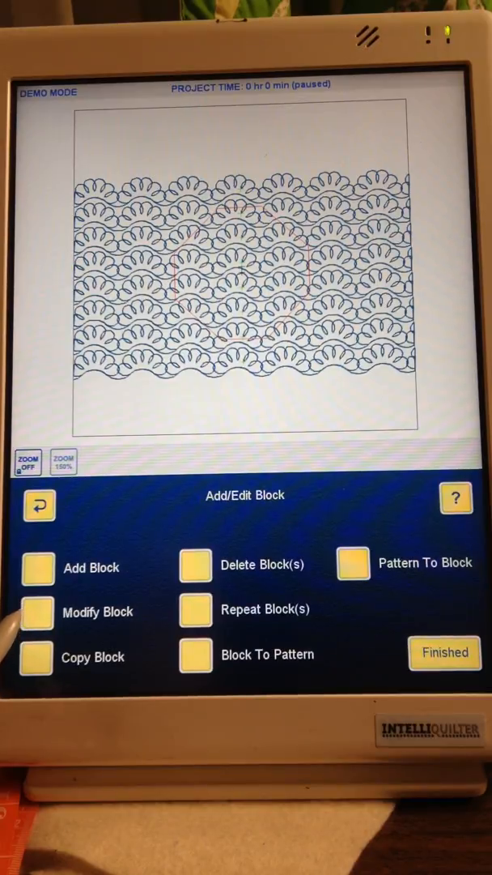
click(36, 612)
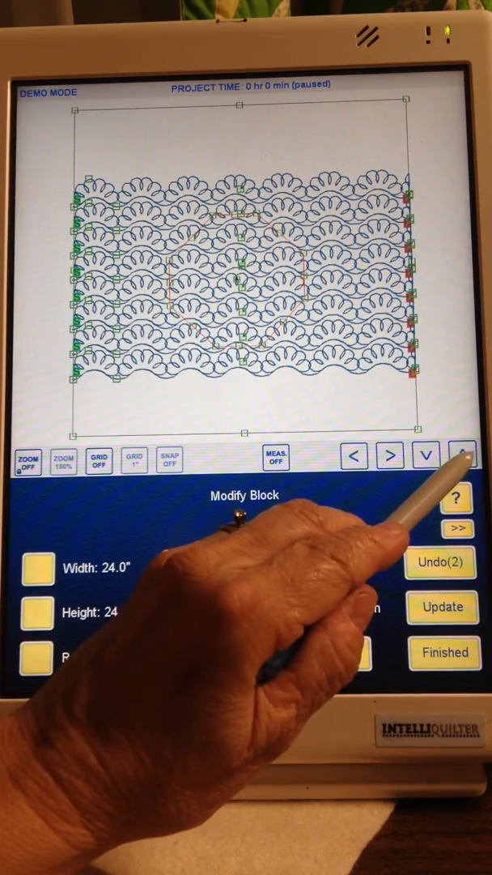
click(439, 563)
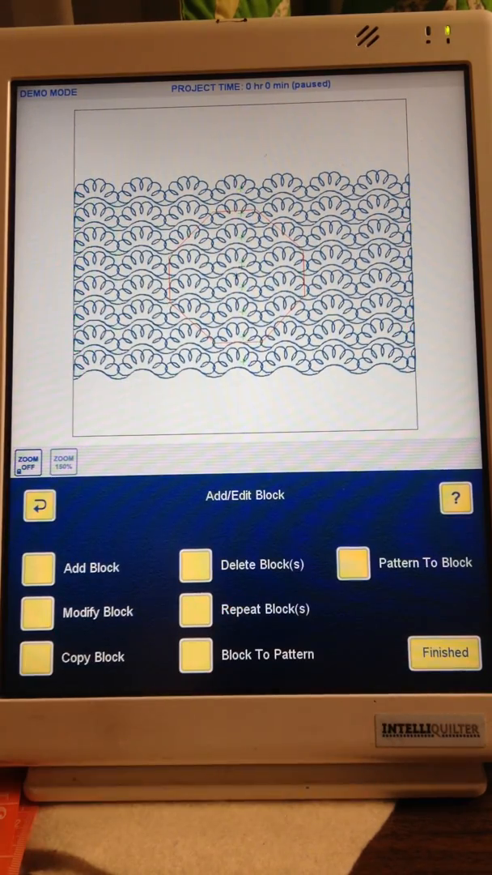
- Add a clipping block that trims the three rows below the top row to the octagon's points
click(39, 505)
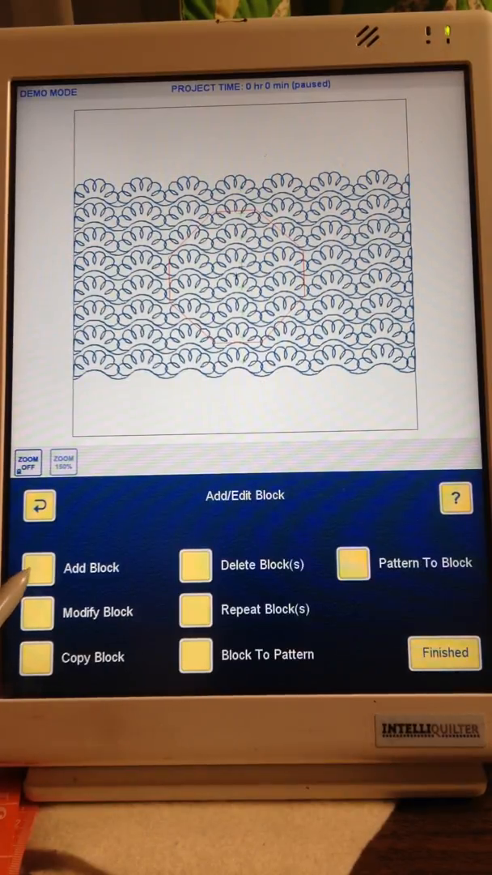
click(35, 566)
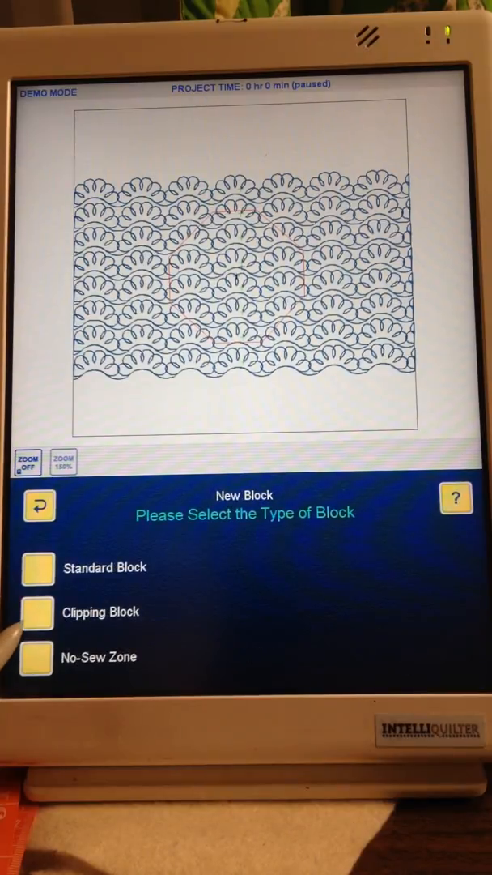
click(34, 612)
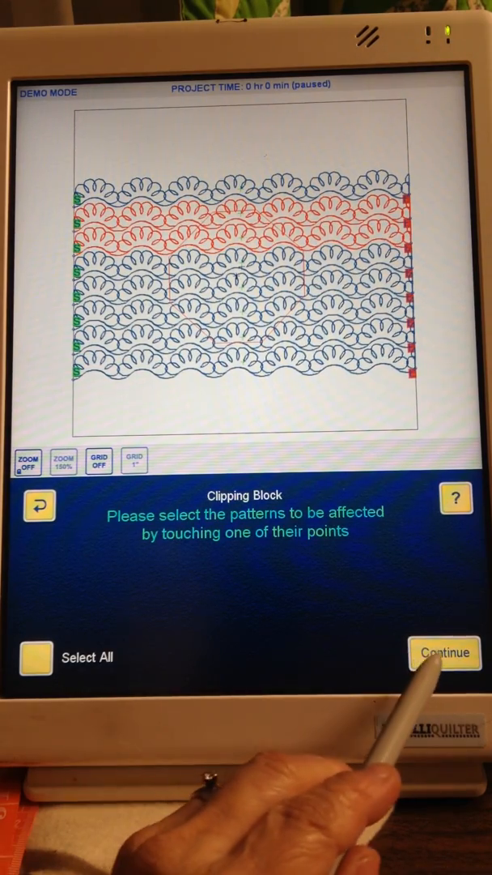
click(444, 652)
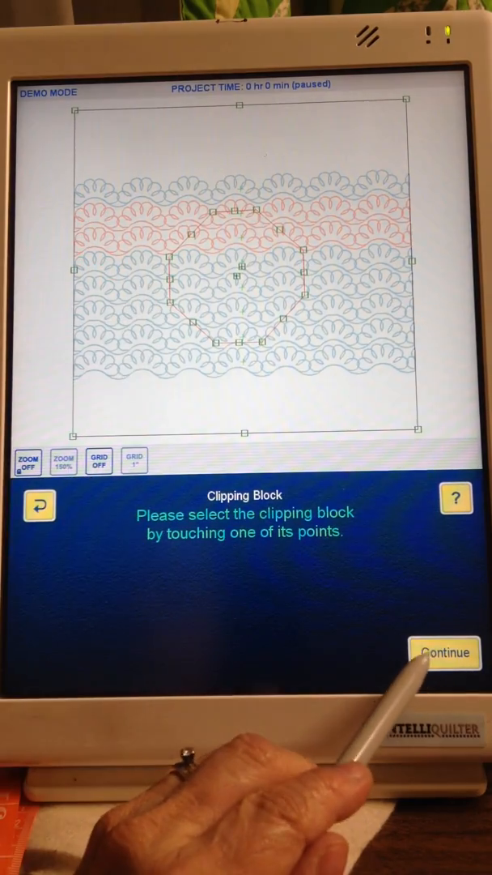
click(445, 653)
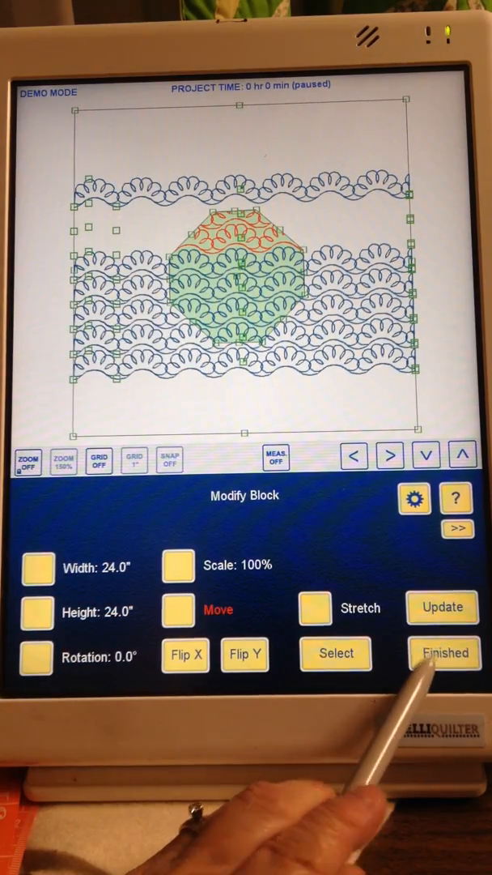
- Accept the octagon clipping, commit its transitions and return to the design/sew screen
click(444, 652)
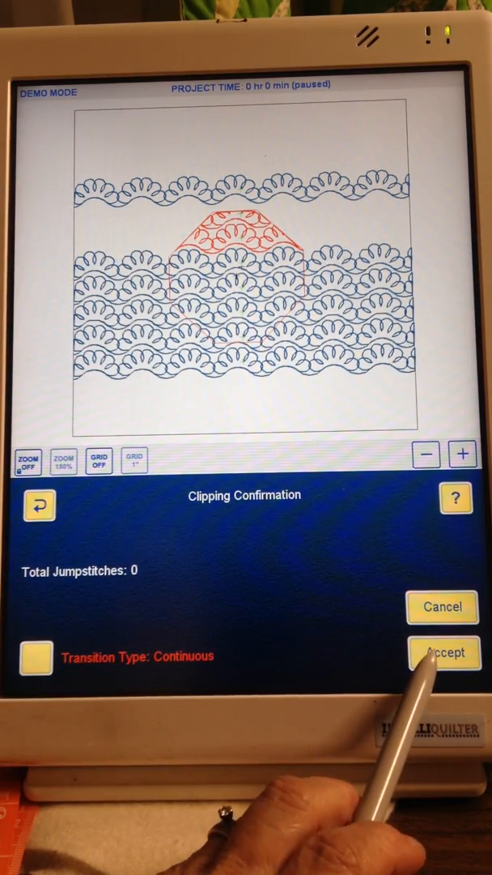
click(444, 653)
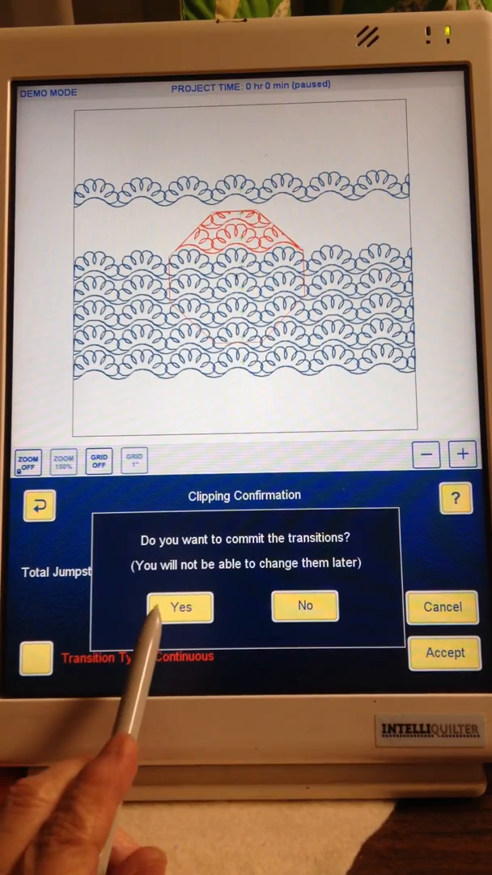
click(180, 606)
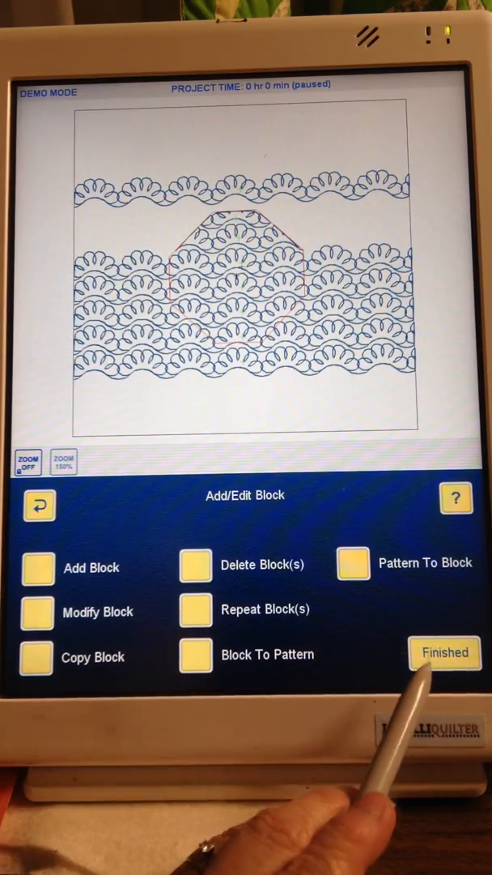
click(443, 653)
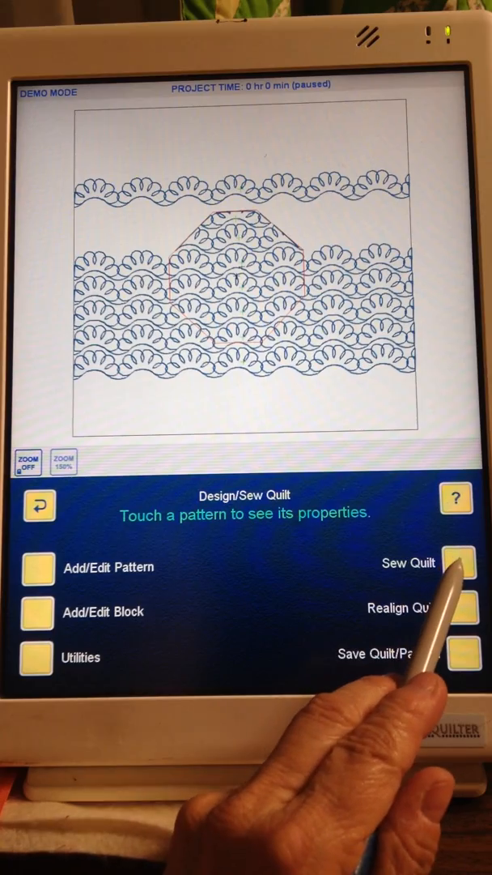
- Take the clipped section as the next pattern with the default start, acknowledging the stitch length reminder
click(463, 563)
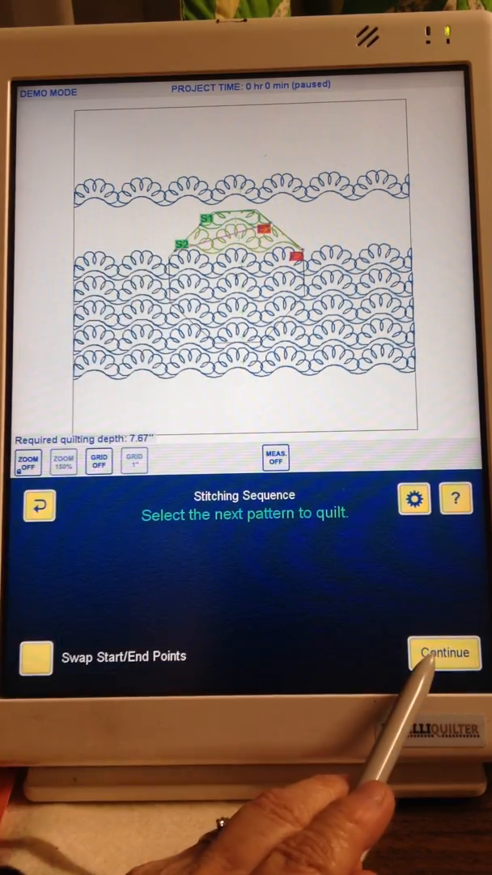
click(444, 652)
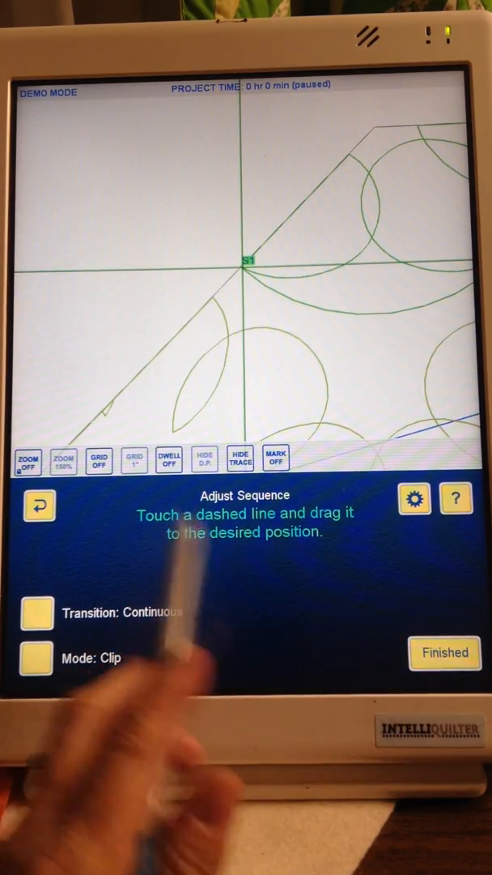
click(443, 651)
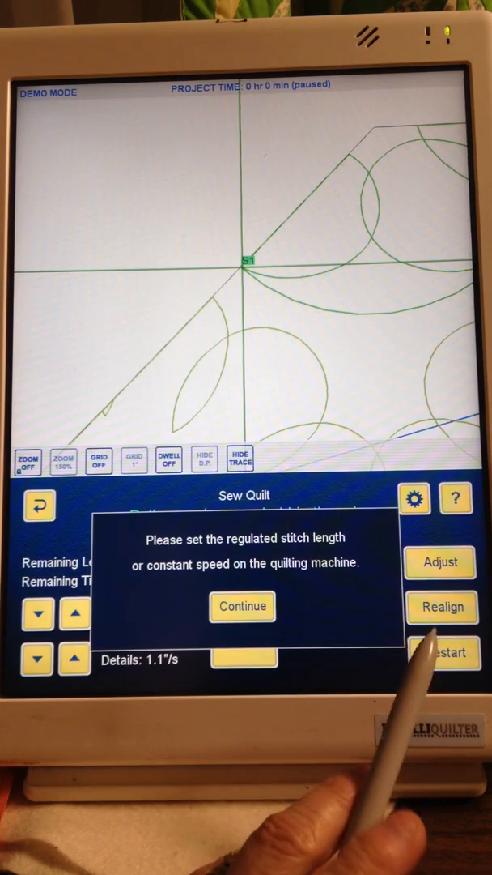
click(243, 606)
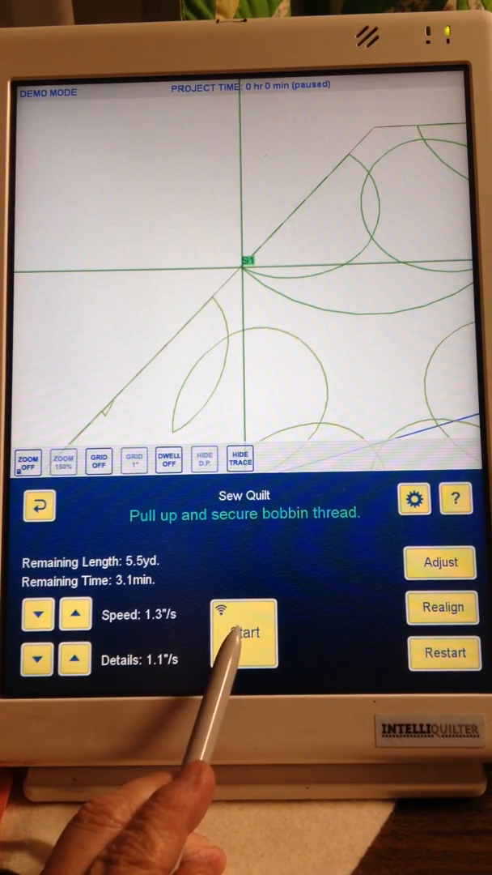
- Sew the clipped section through both passes, adjusting speed, and dismiss Sewing finished
click(243, 635)
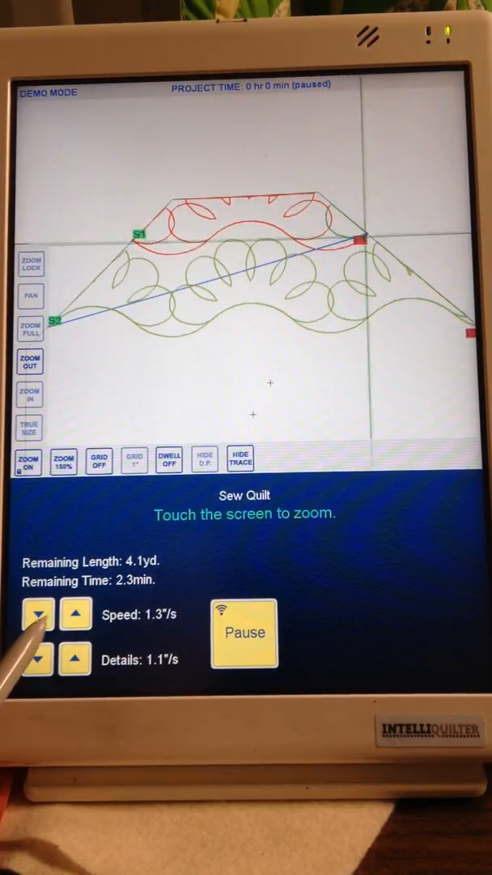
click(76, 614)
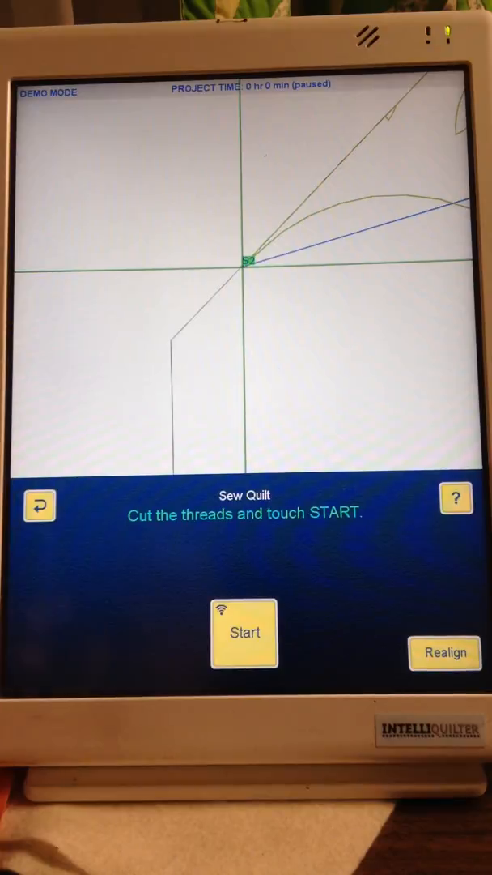
click(244, 631)
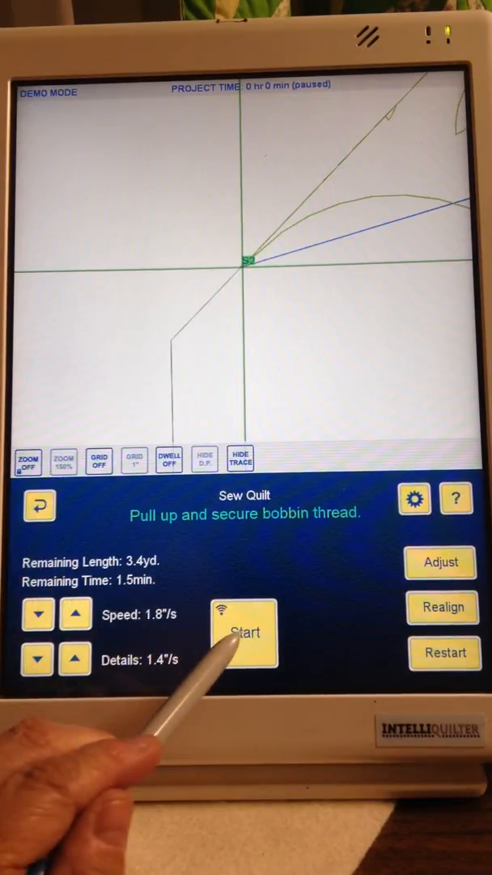
click(243, 632)
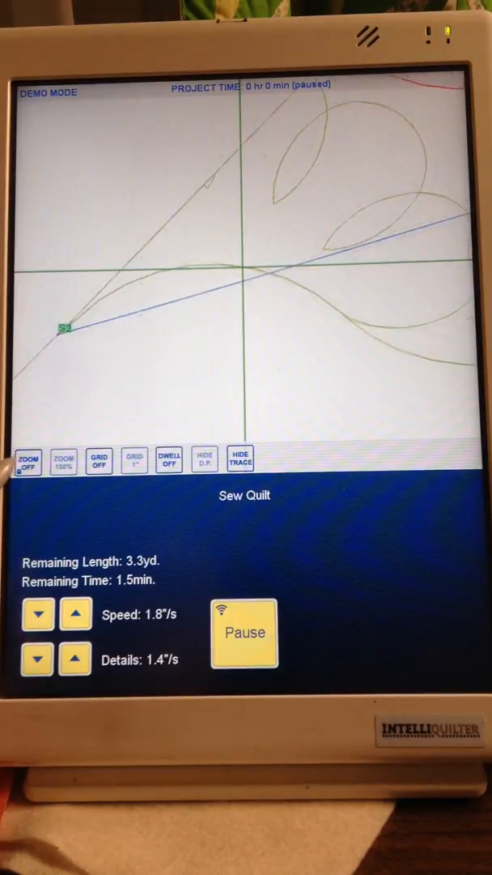
click(29, 460)
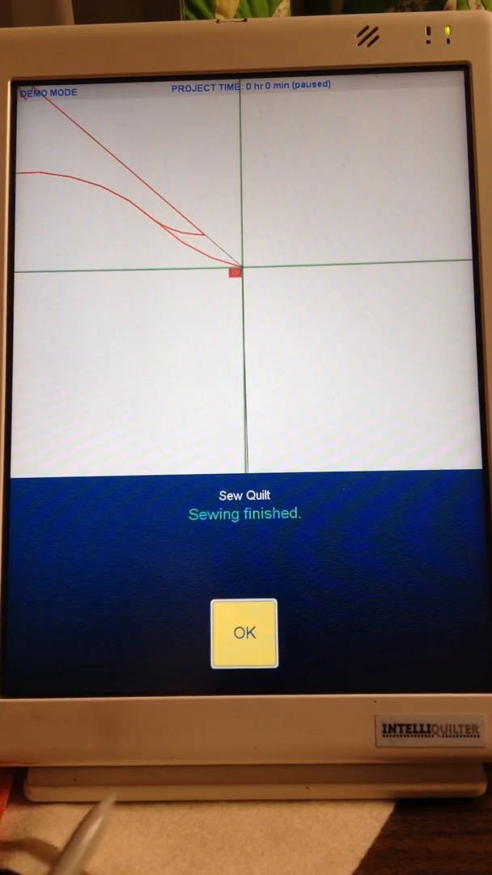
click(243, 632)
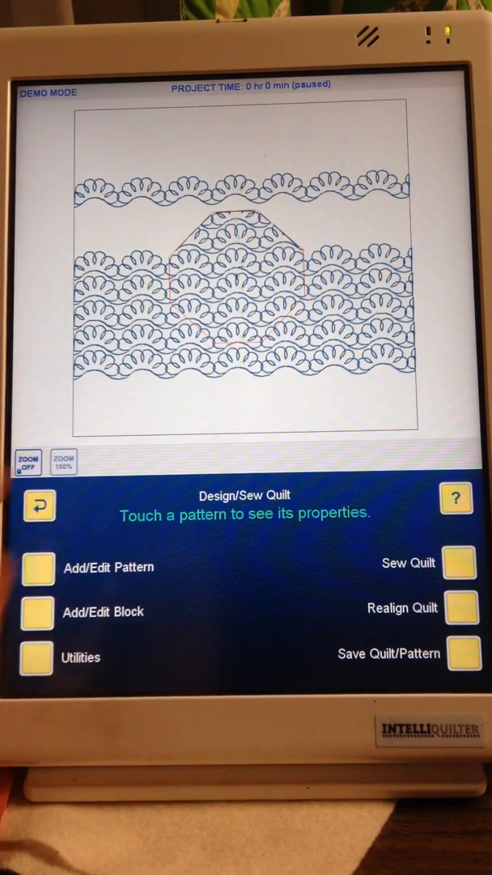
- Remove the top row of scallops from the quilt via Delete Pattern(s)
click(36, 567)
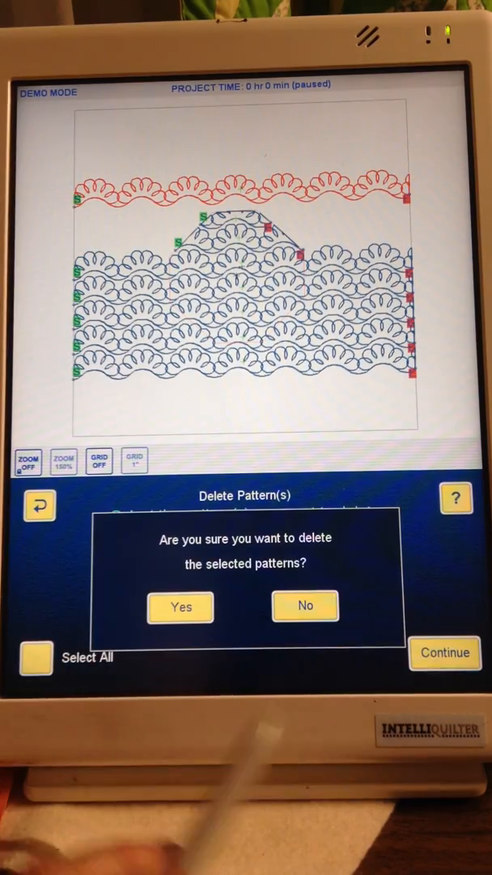
click(180, 605)
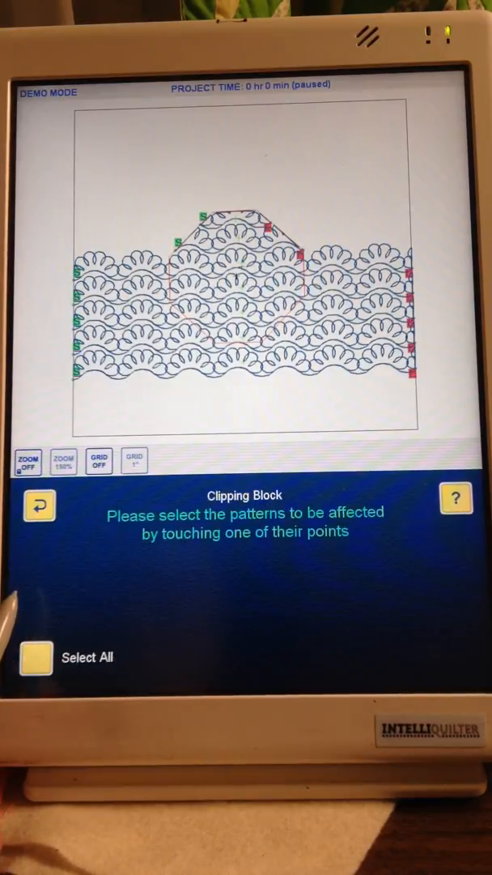
- Choose the next two scalloped rows as the patterns to be clipped
click(186, 259)
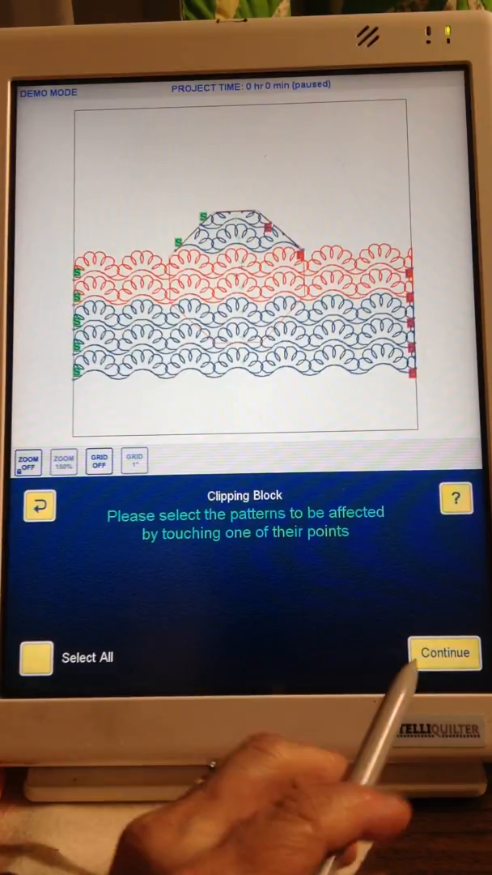
click(444, 653)
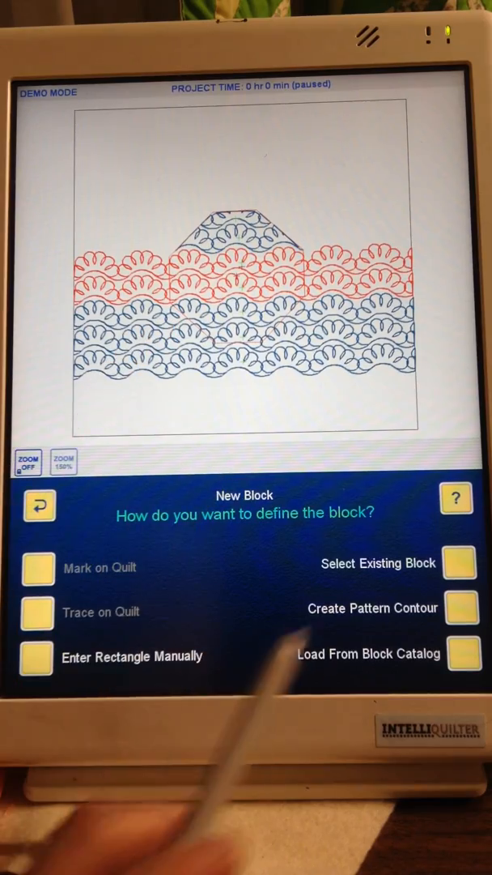
- Reuse the existing octagon block as the clipping shape, position it and accept the result
click(372, 608)
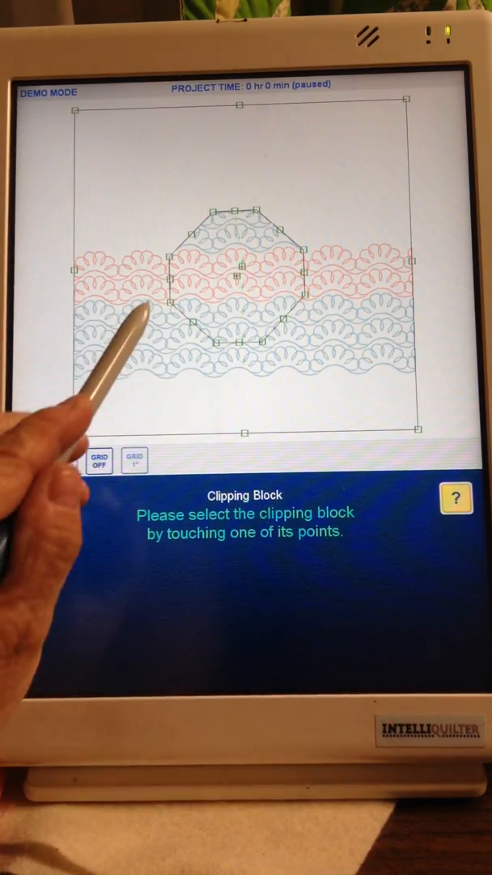
click(235, 275)
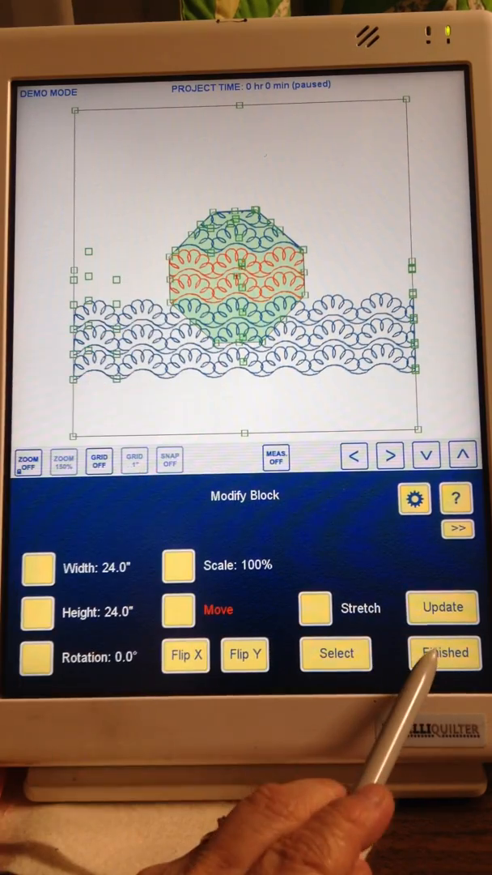
click(444, 651)
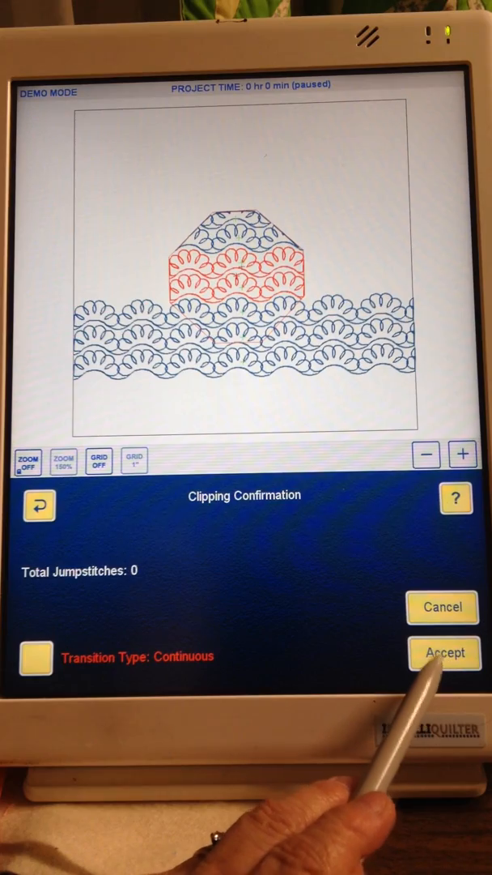
click(444, 653)
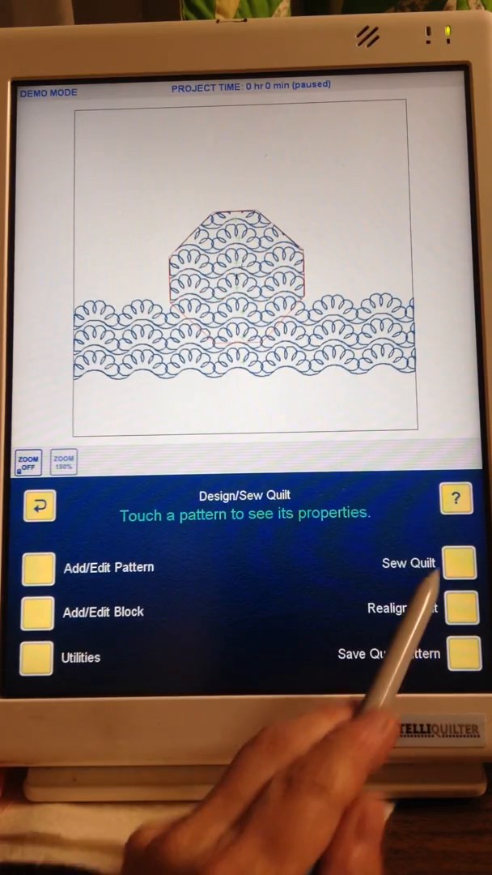
- Sew the newly clipped rows as the first pattern with the default stitching sequence
click(460, 562)
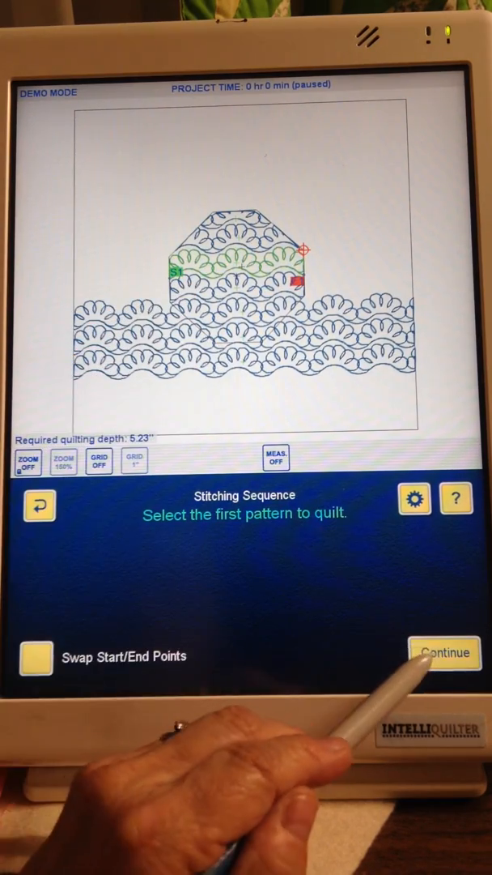
click(444, 653)
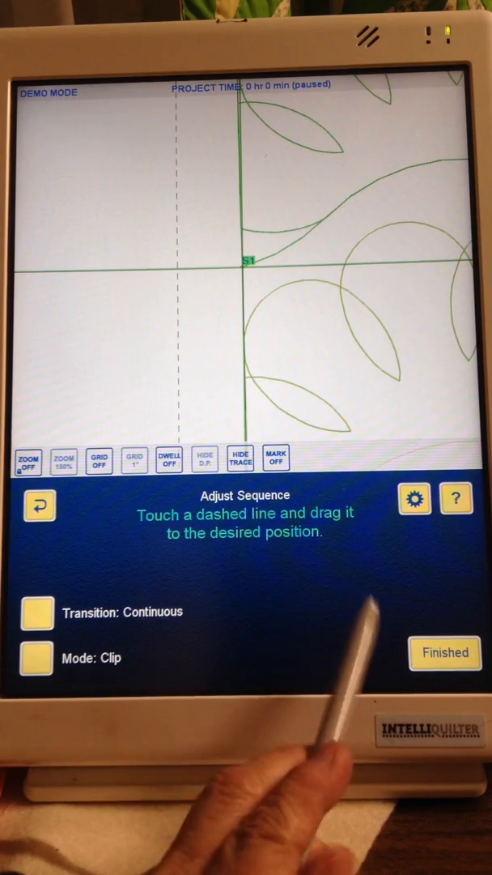
click(444, 653)
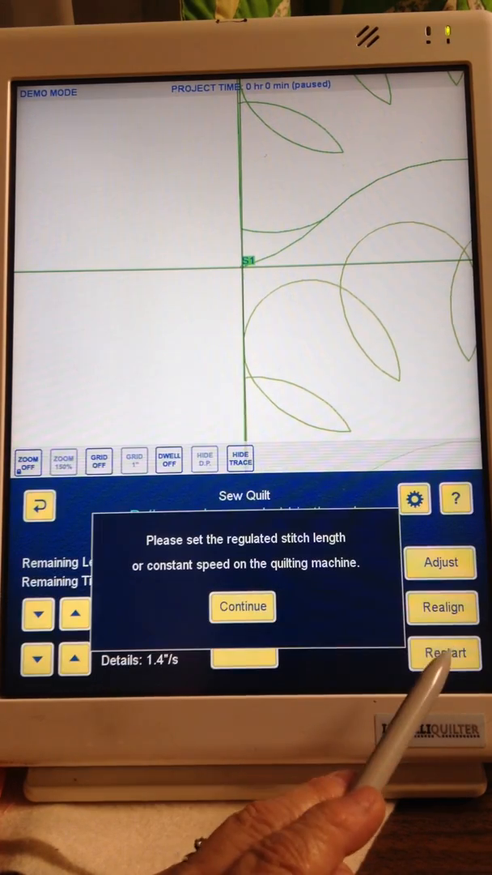
click(243, 605)
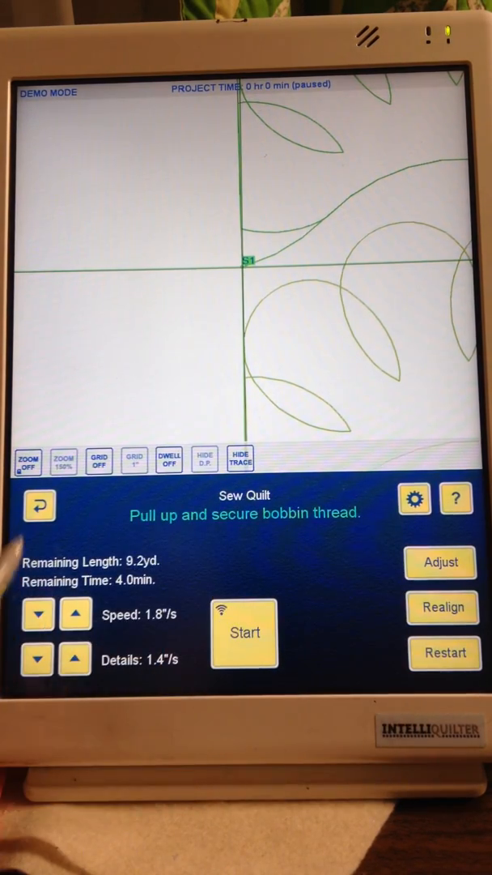
click(245, 632)
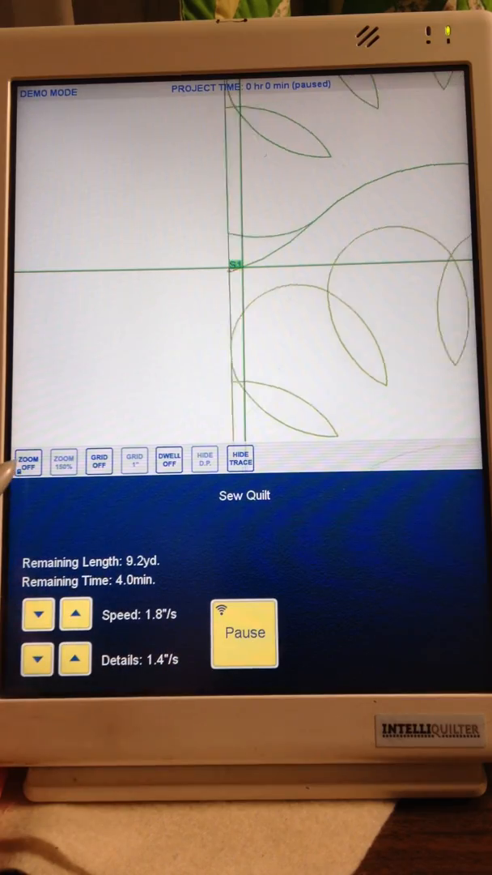